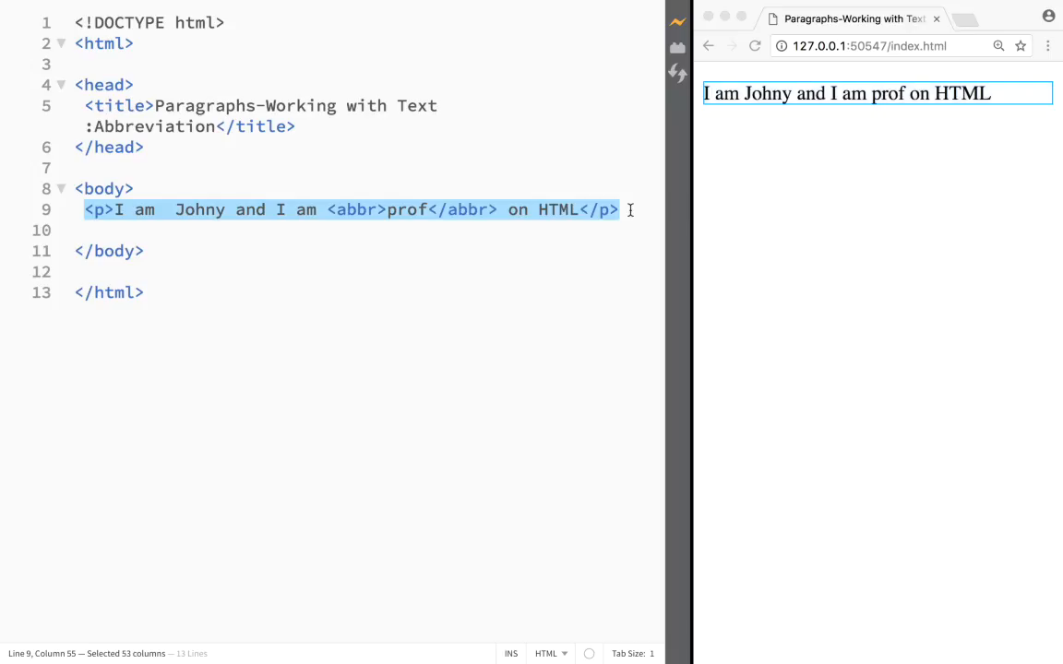
# Step: Delete the paragraph line containing the abbr-tagged word from the body
pyautogui.press('Delete')
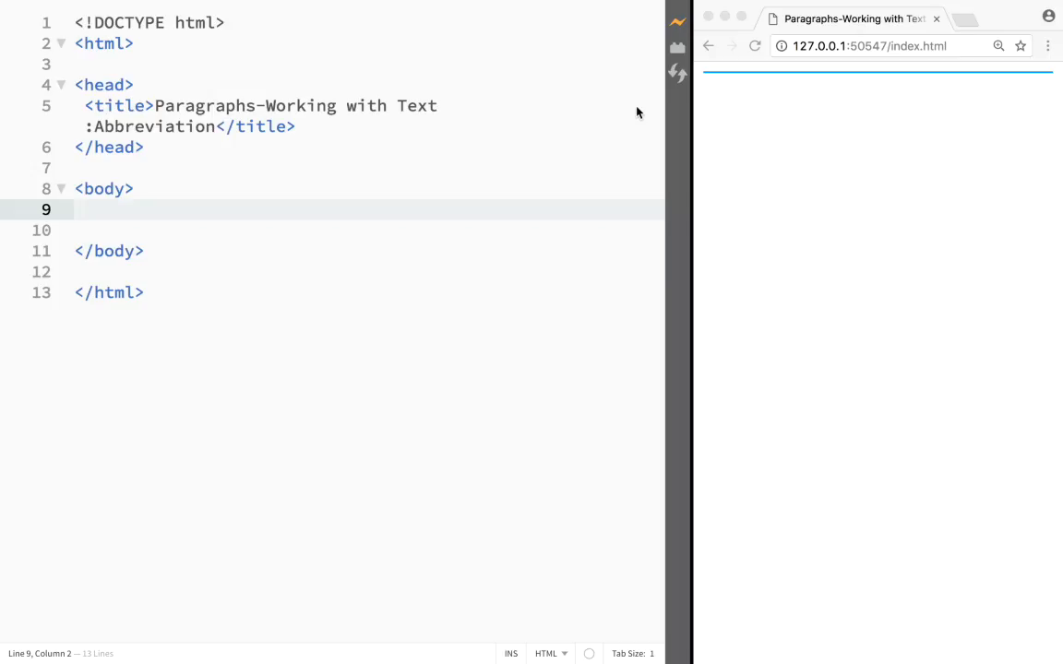
# Step: Type a paragraph reading 'Professor on HTML' and shorten it to 'Prof on HTML'
pyautogui.write('<p>P</p>')
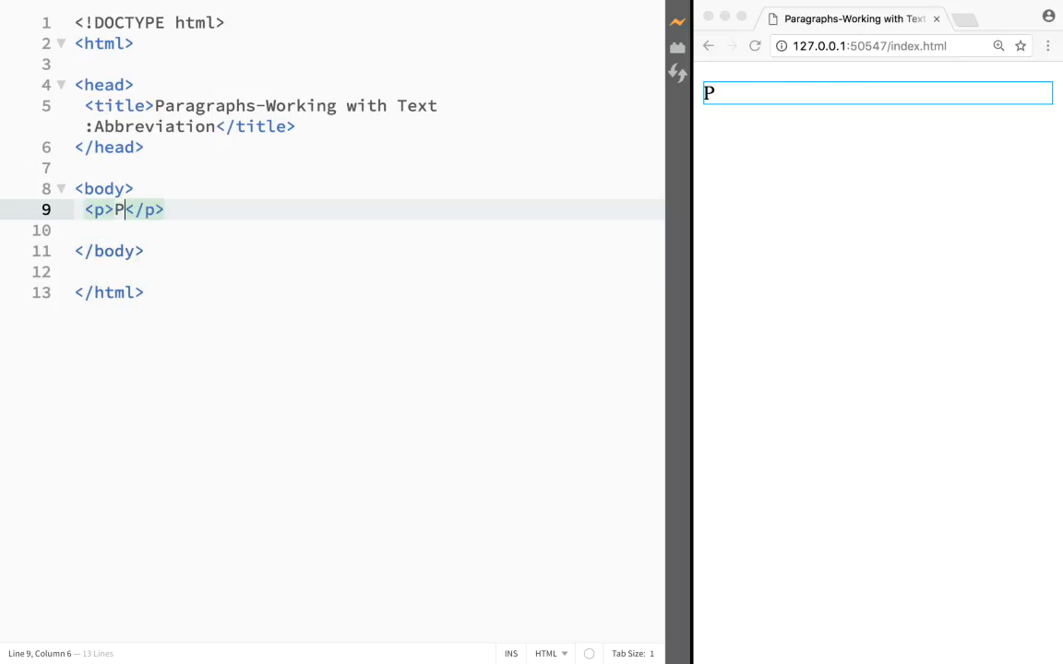
pyautogui.write('rofessor')
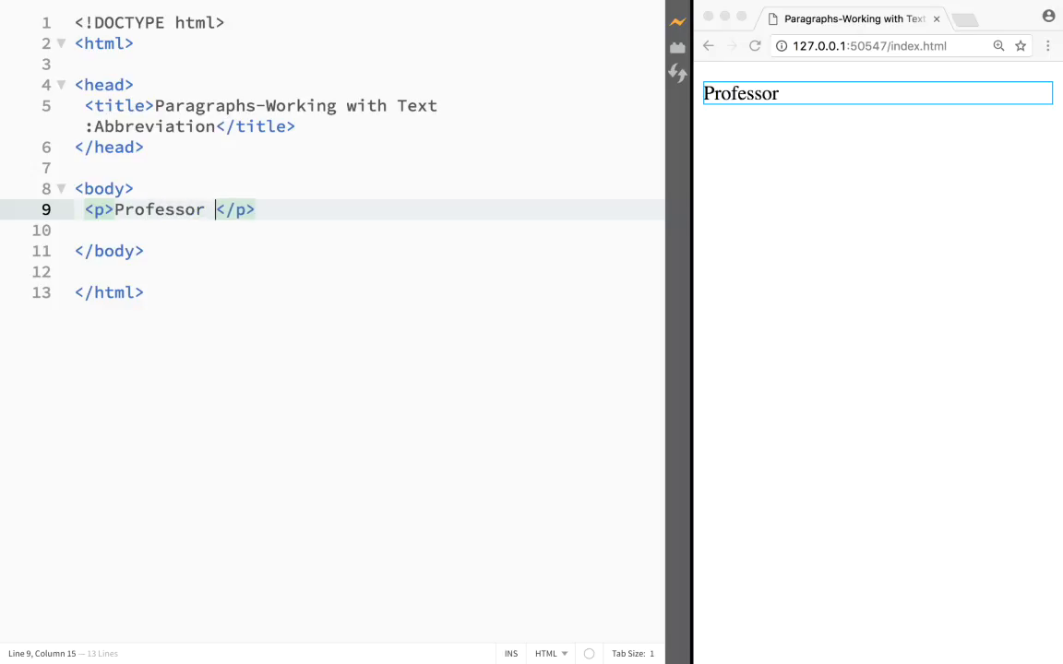
pyautogui.write('on Html')
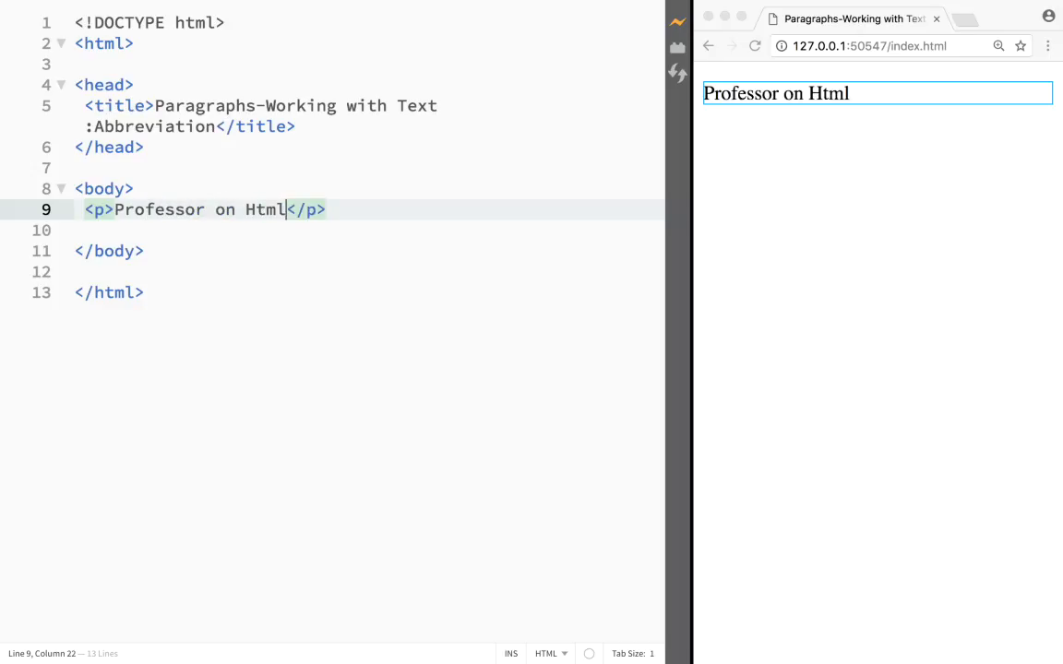
pyautogui.write('HTML')
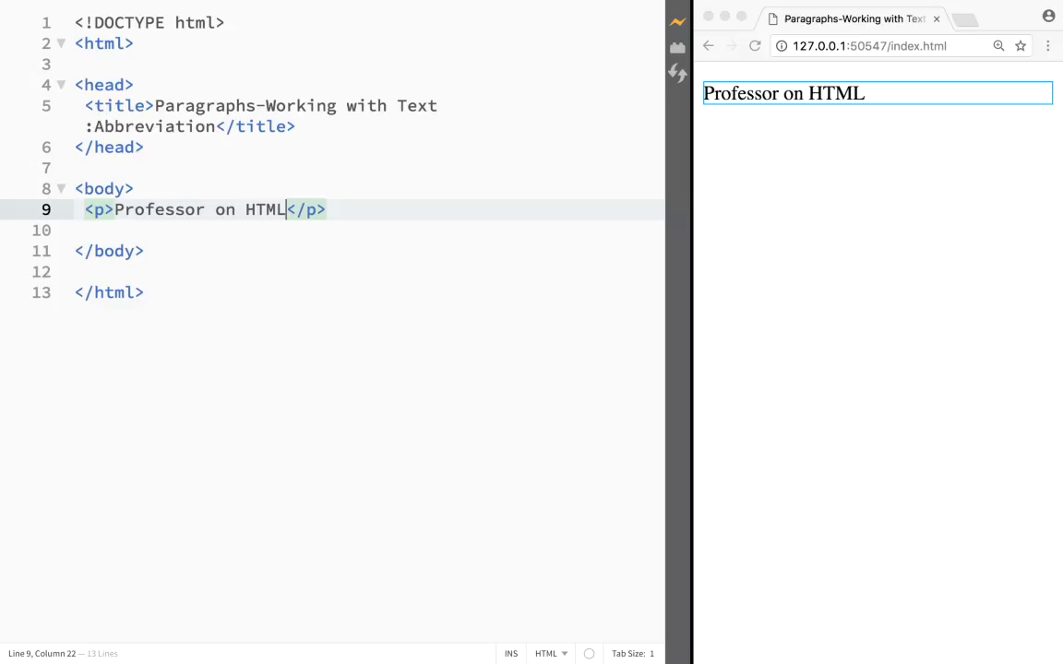
pyautogui.moveTo(193, 242)
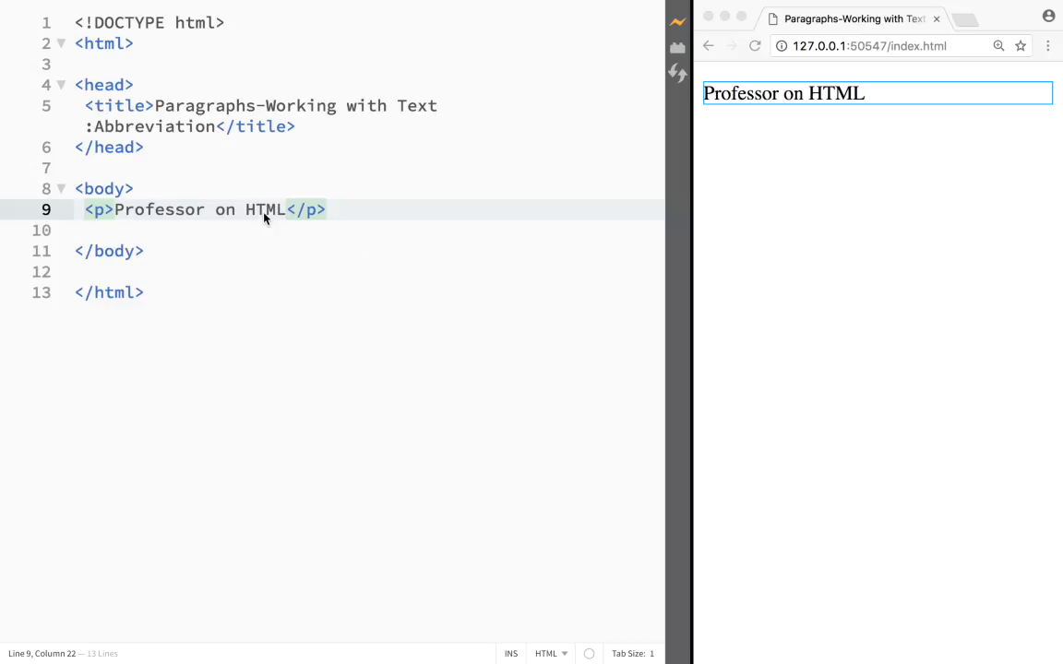
pyautogui.click(201, 210)
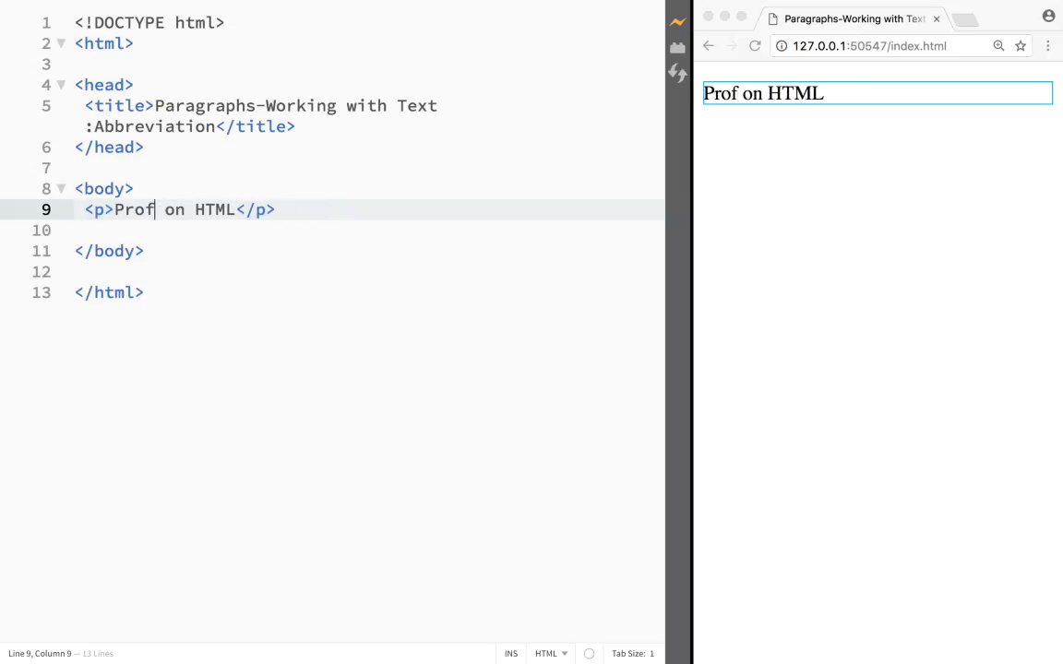
pyautogui.moveTo(582, 258)
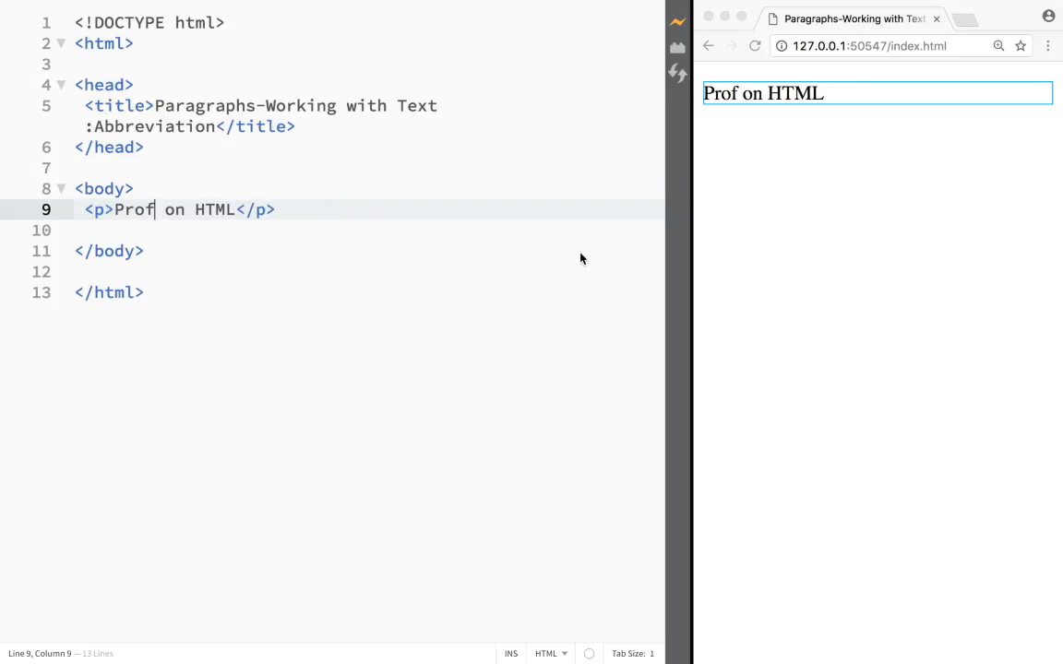
pyautogui.moveTo(733, 156)
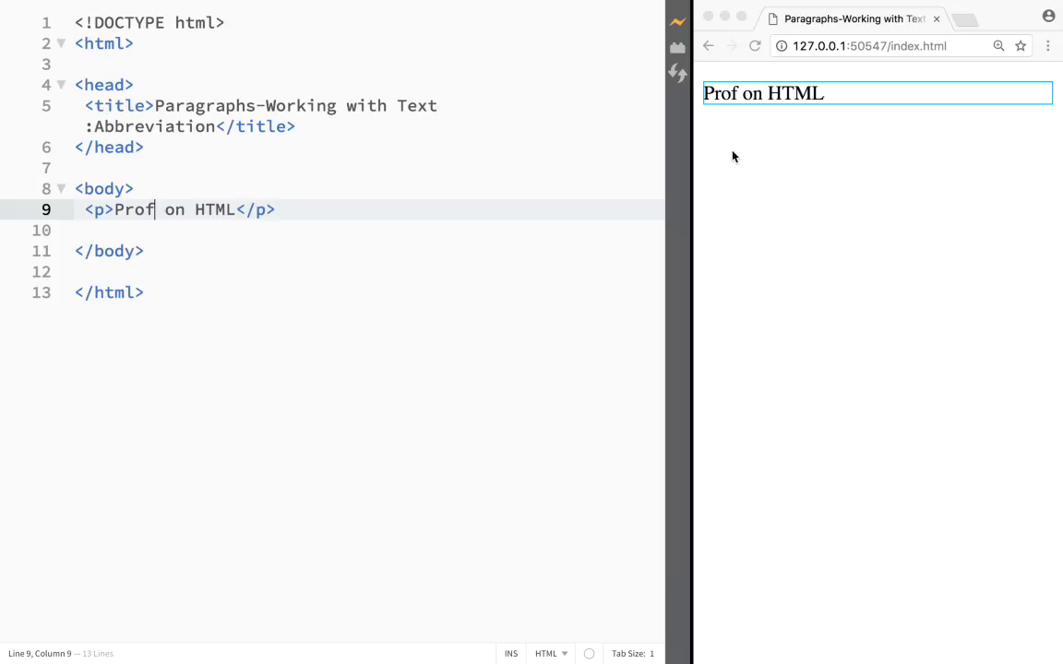
pyautogui.moveTo(738, 92)
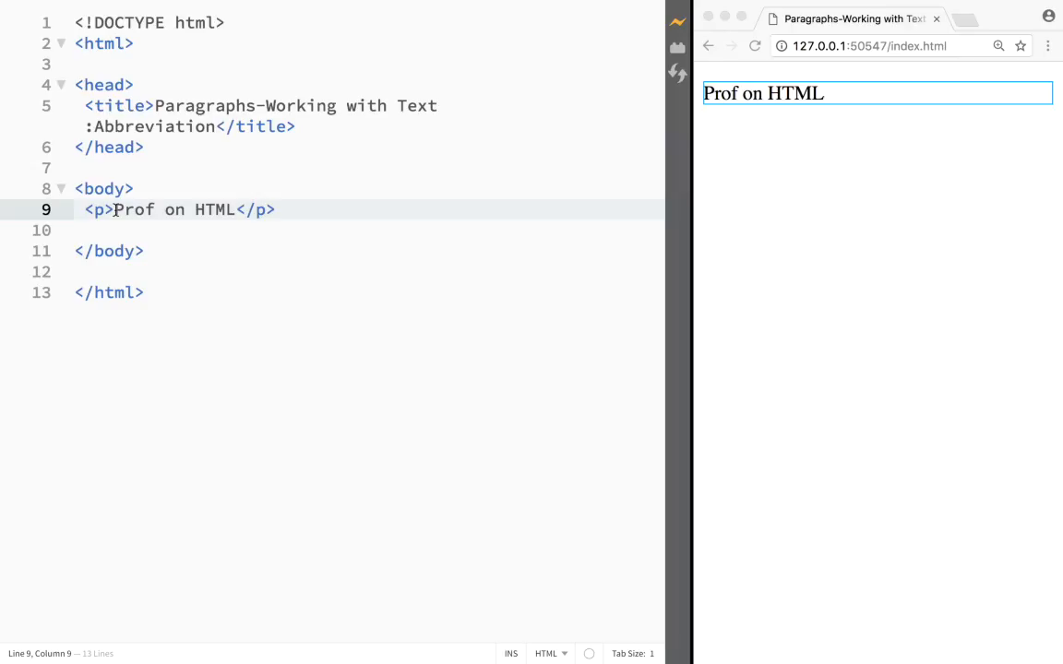
# Step: Wrap the word 'Prof' in <abbr></abbr> tags inside the paragraph
pyautogui.write('<abbr></abbr')
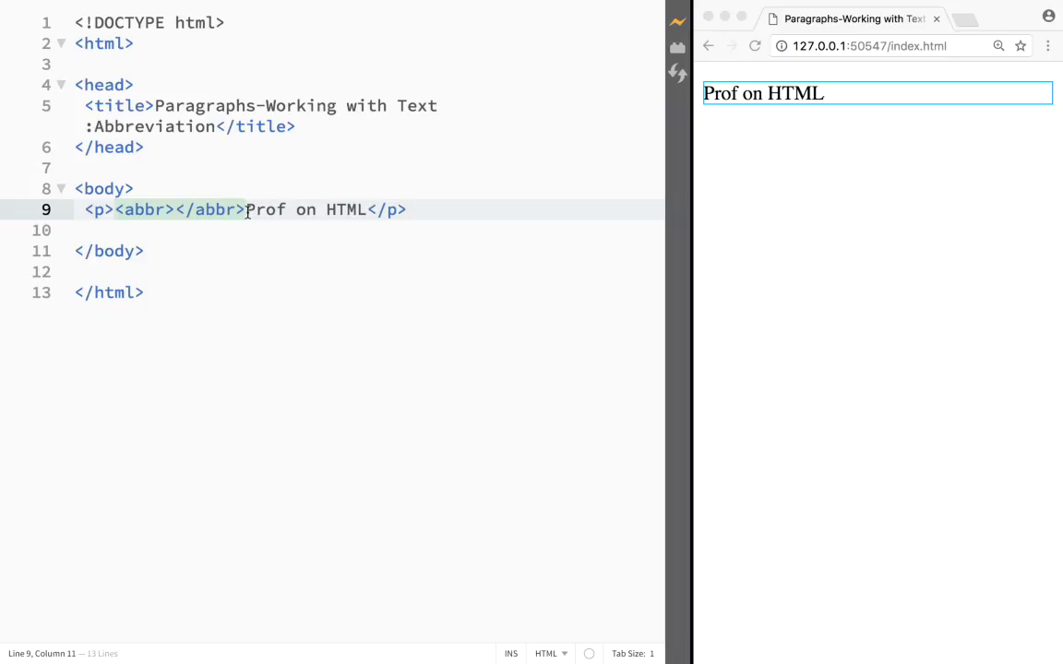
pyautogui.rightClick(265, 209)
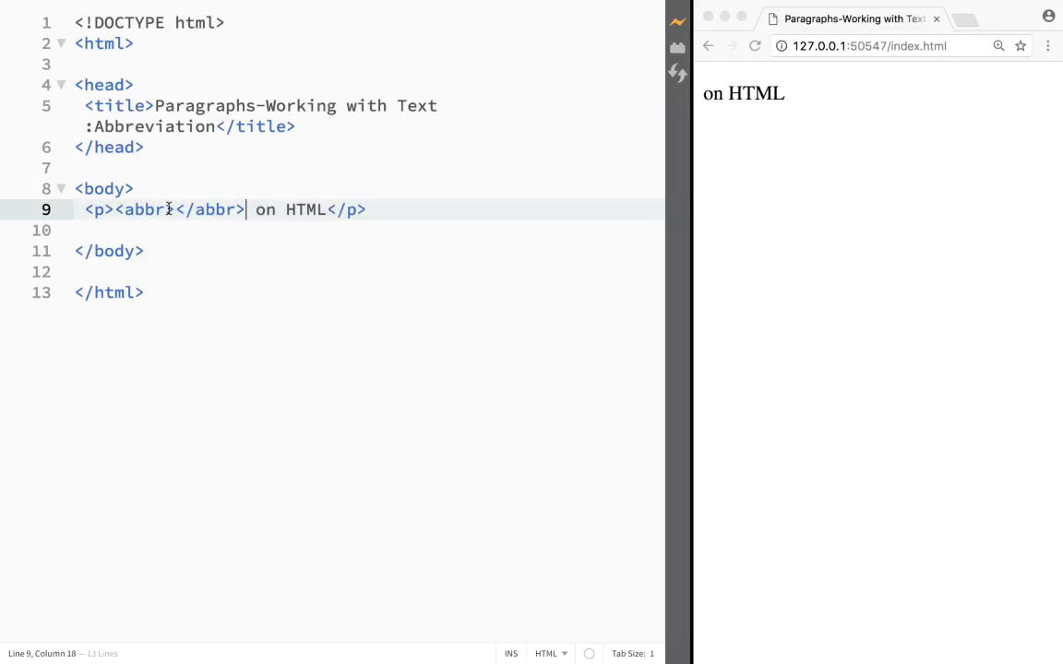
pyautogui.write('Prof')
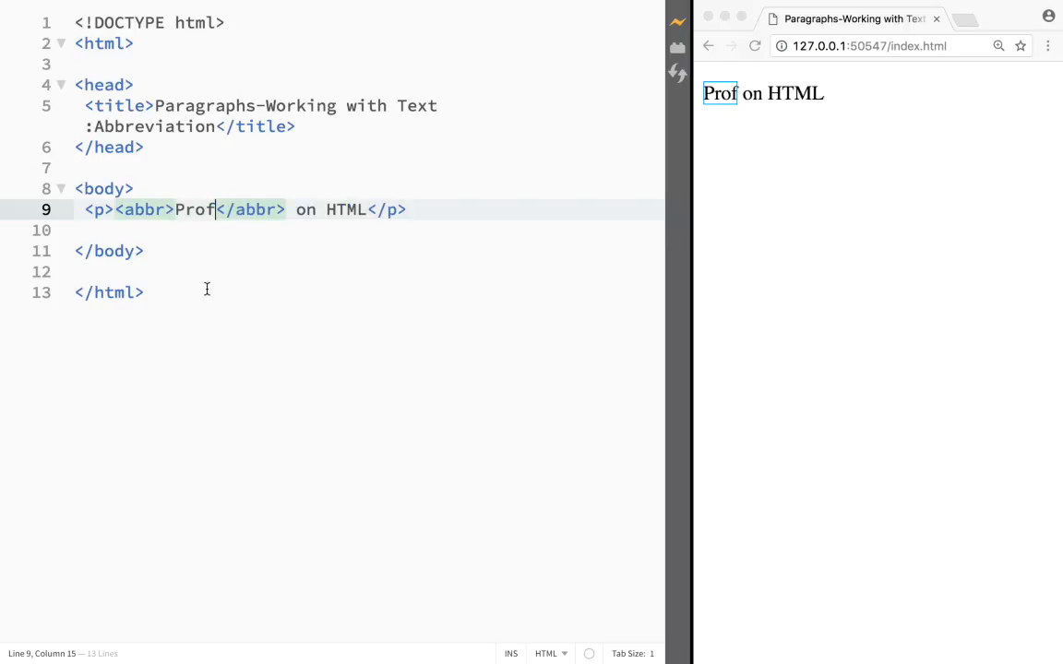
pyautogui.moveTo(179, 194)
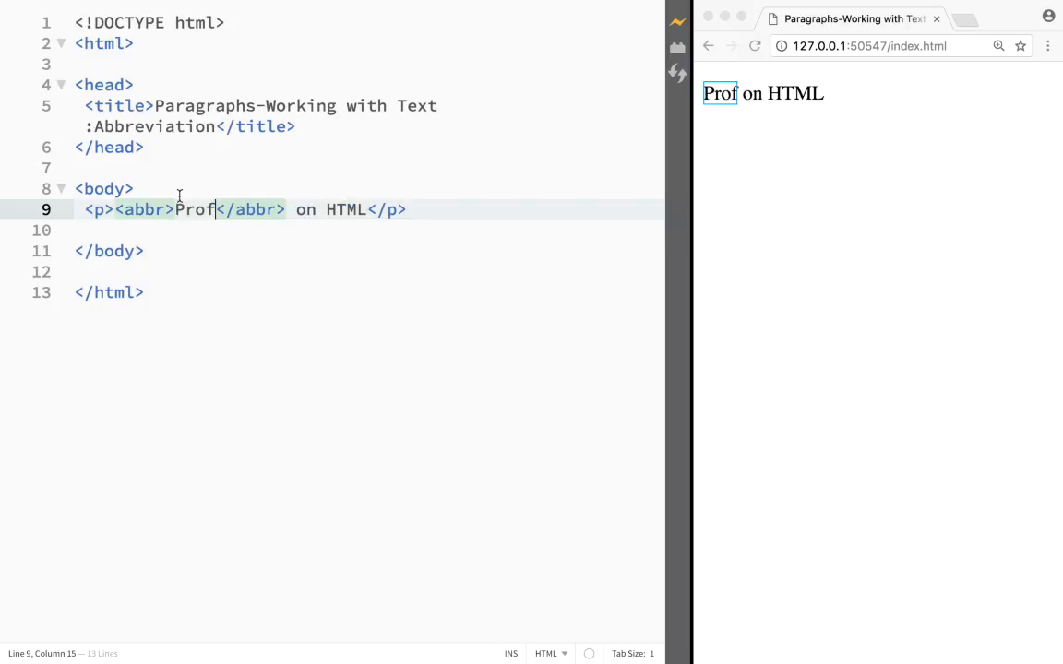
pyautogui.moveTo(727, 140)
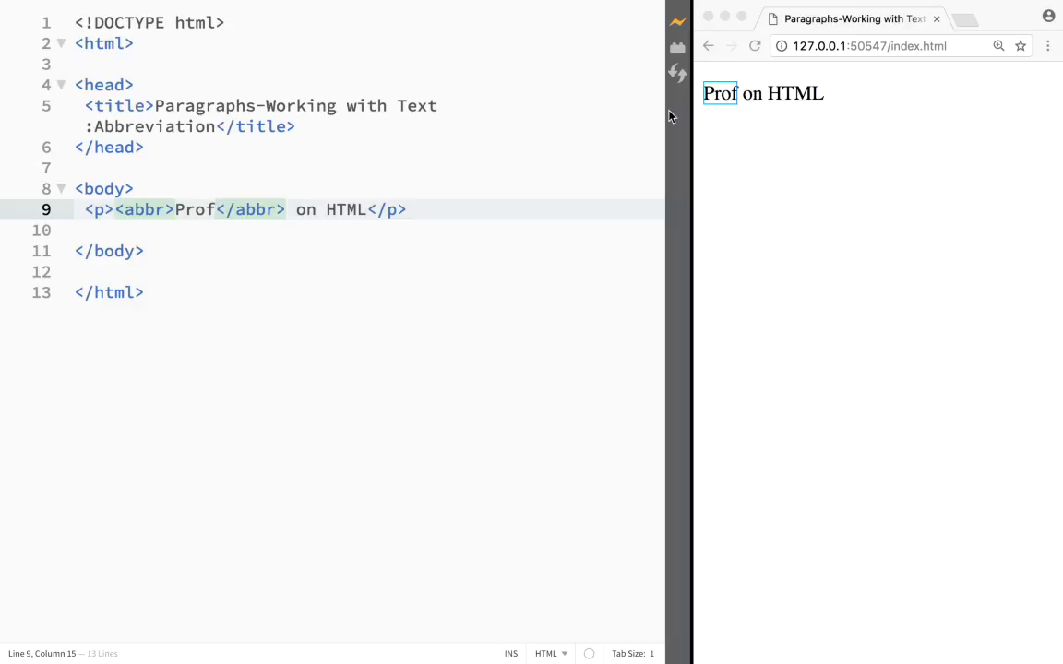
pyautogui.moveTo(726, 80)
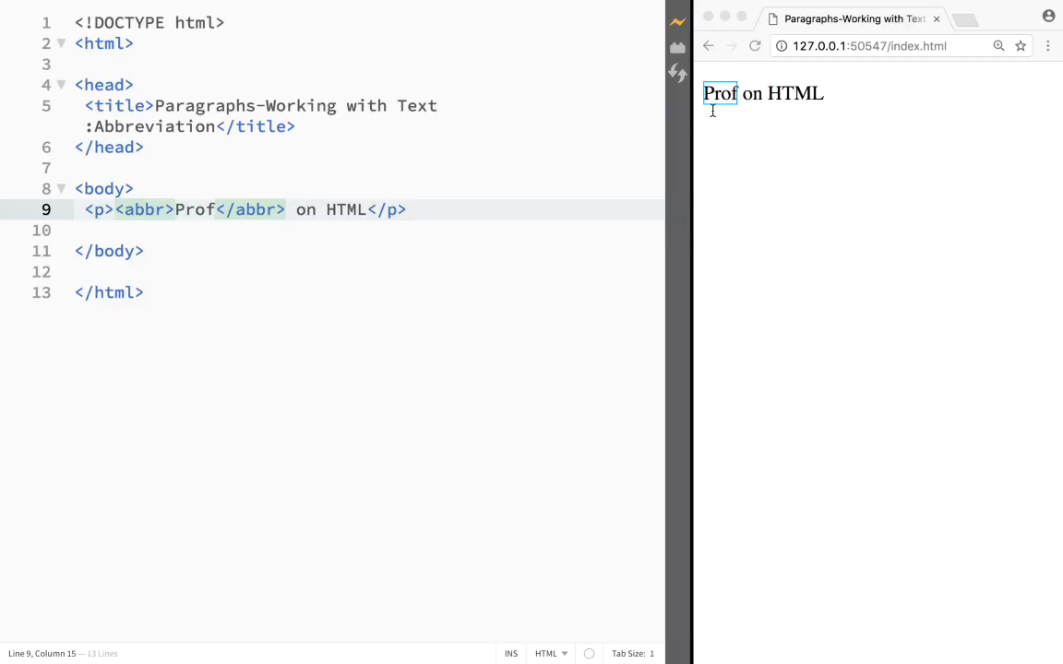
# Step: Add title="Professor" to the abbr opening tag
pyautogui.click(422, 209)
pyautogui.write(' ti')
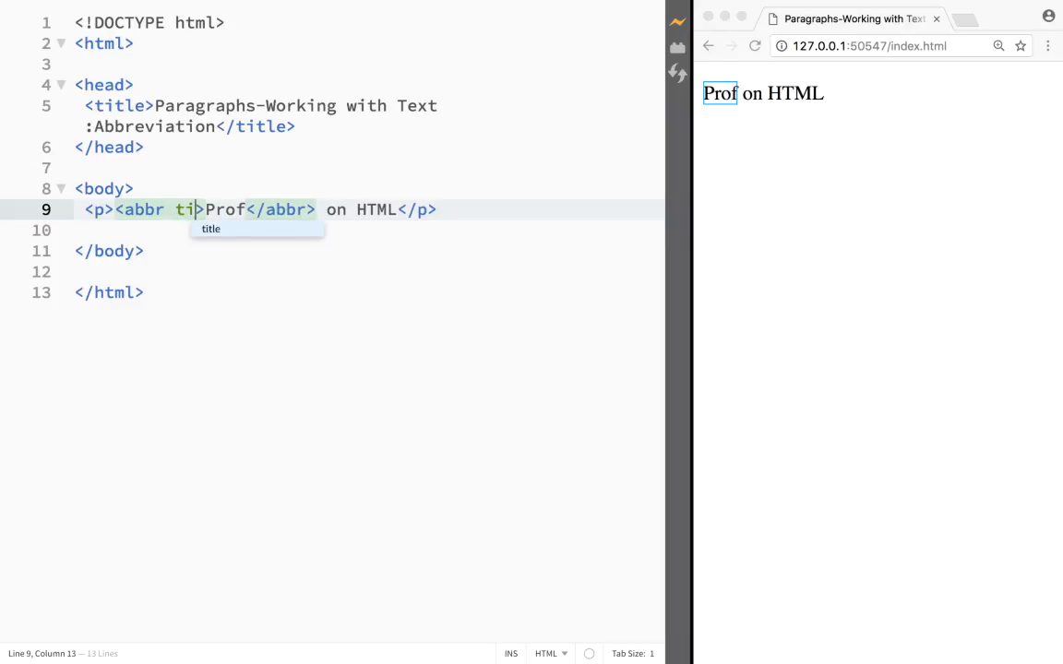
pyautogui.press('Tab')
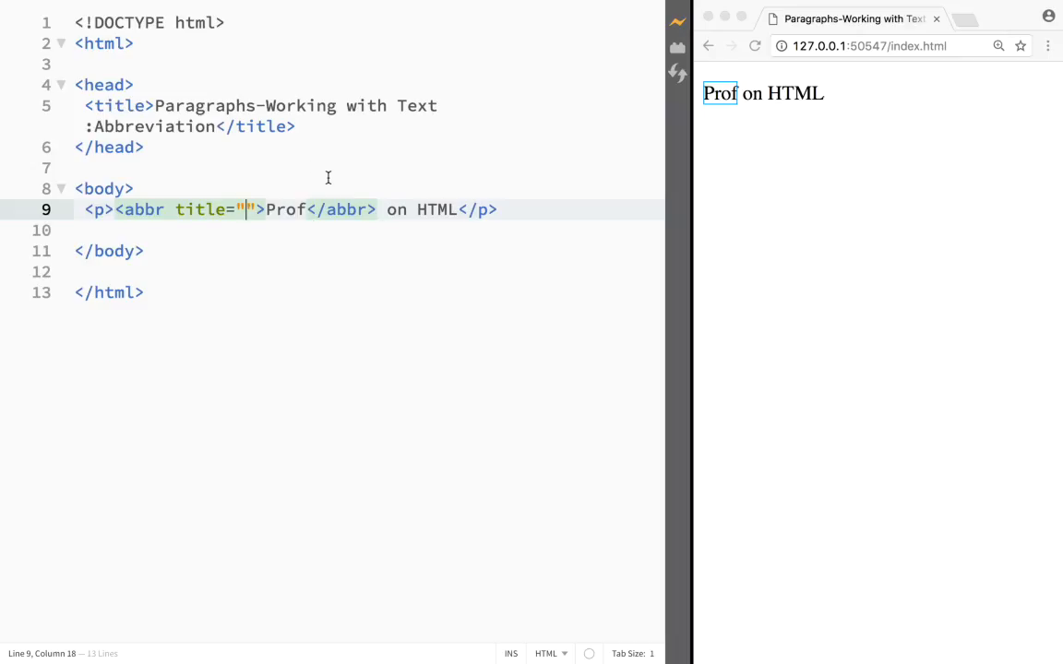
pyautogui.moveTo(297, 164)
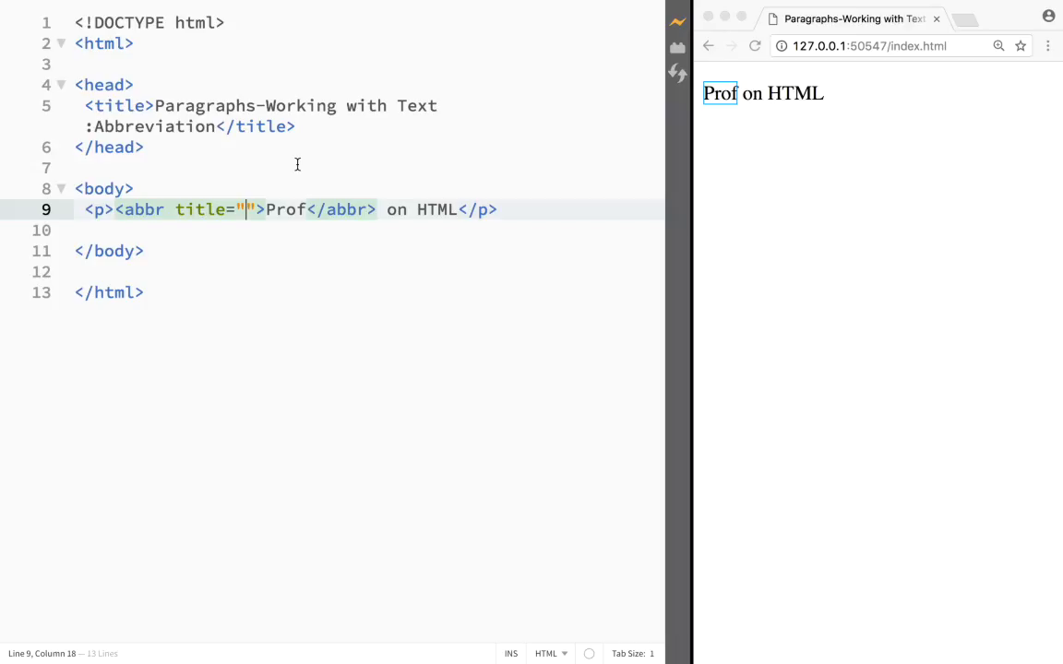
pyautogui.write('P')
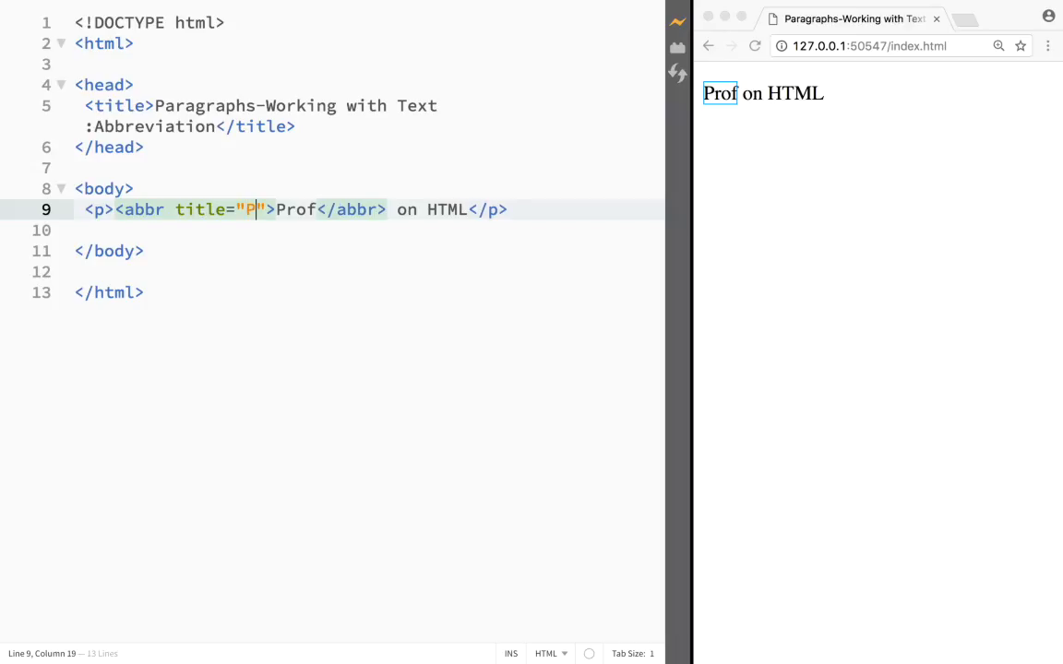
pyautogui.write('rofe')
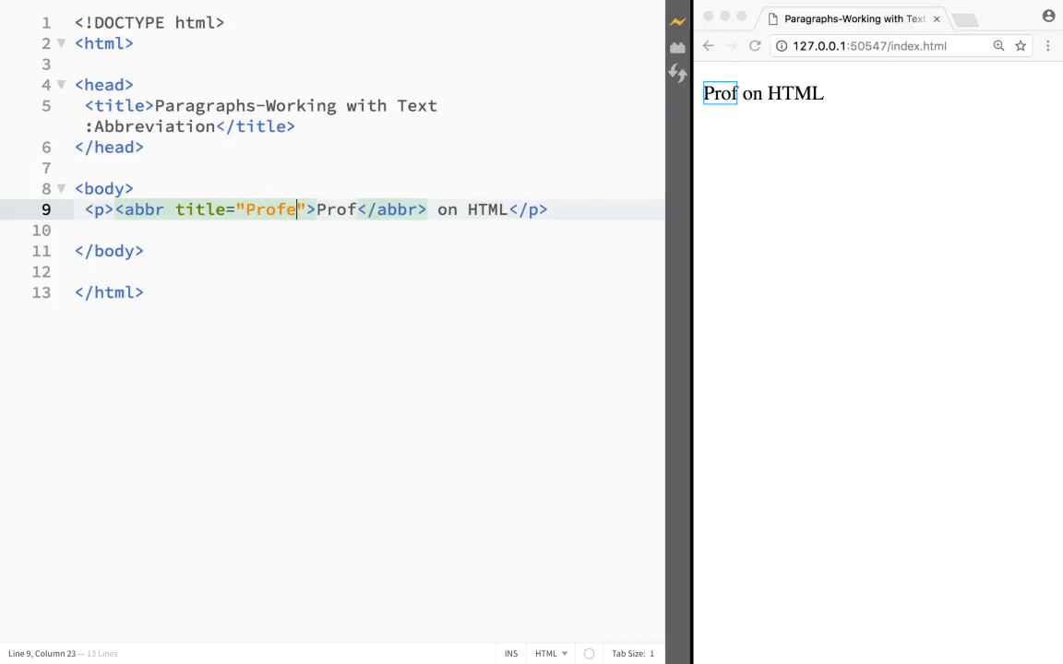
pyautogui.write('ssor')
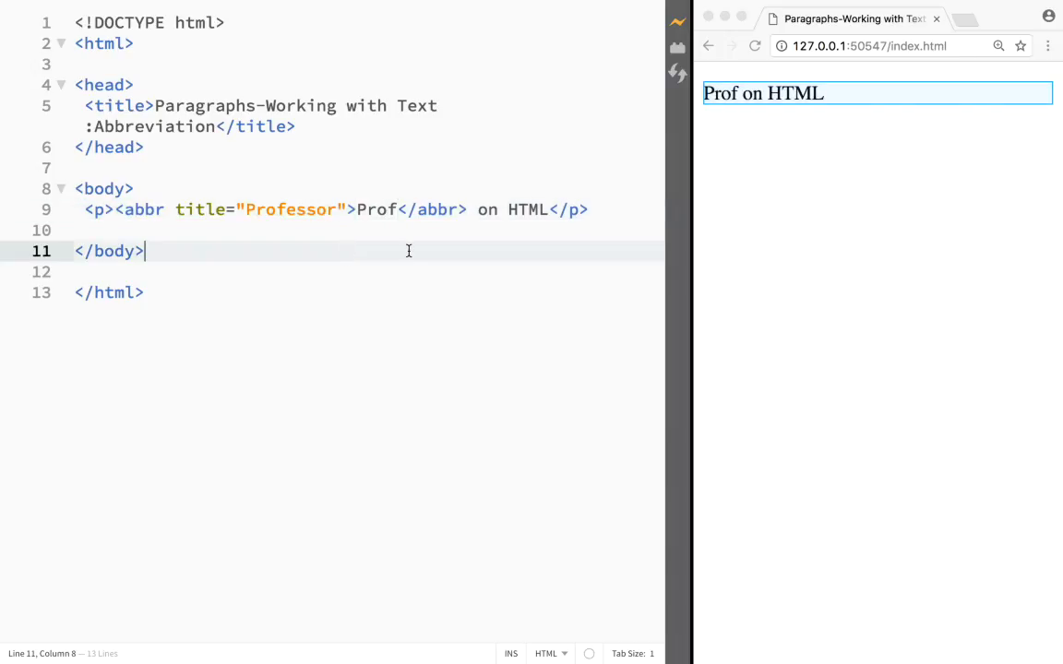
# Step: Reload the live preview to check the 'Professor' tooltip, then return to the title attribute
pyautogui.click(754, 46)
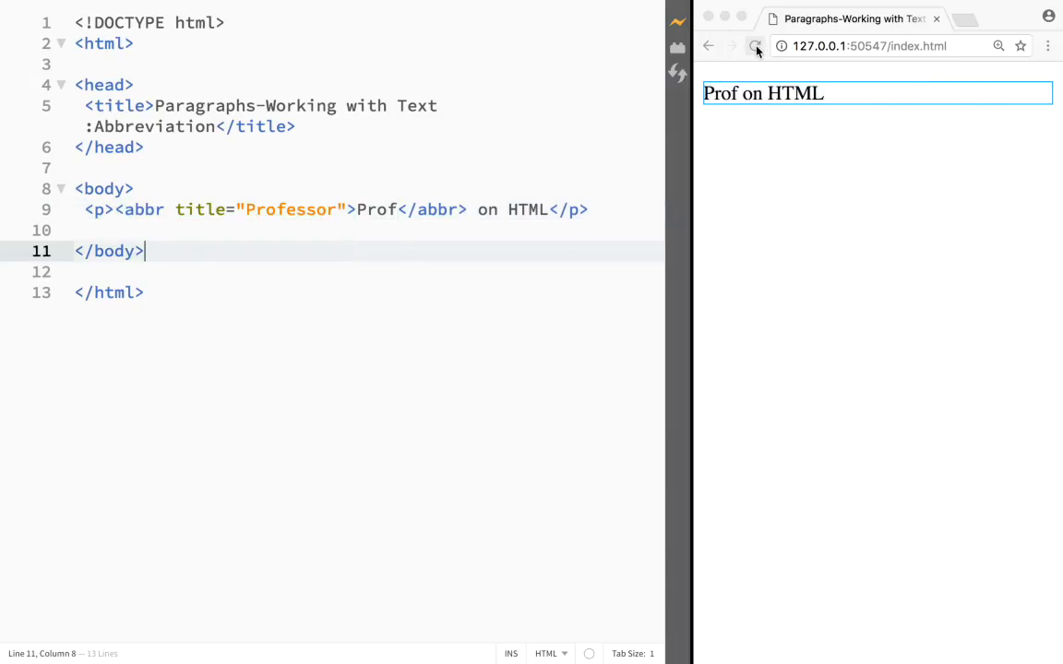
pyautogui.click(755, 46)
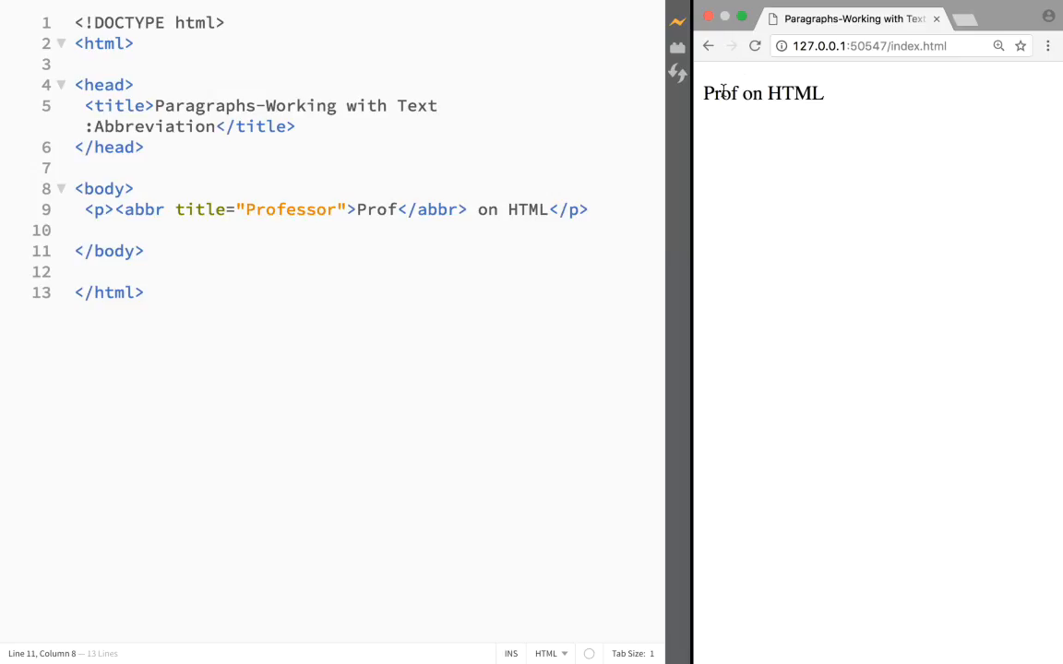
pyautogui.moveTo(720, 93)
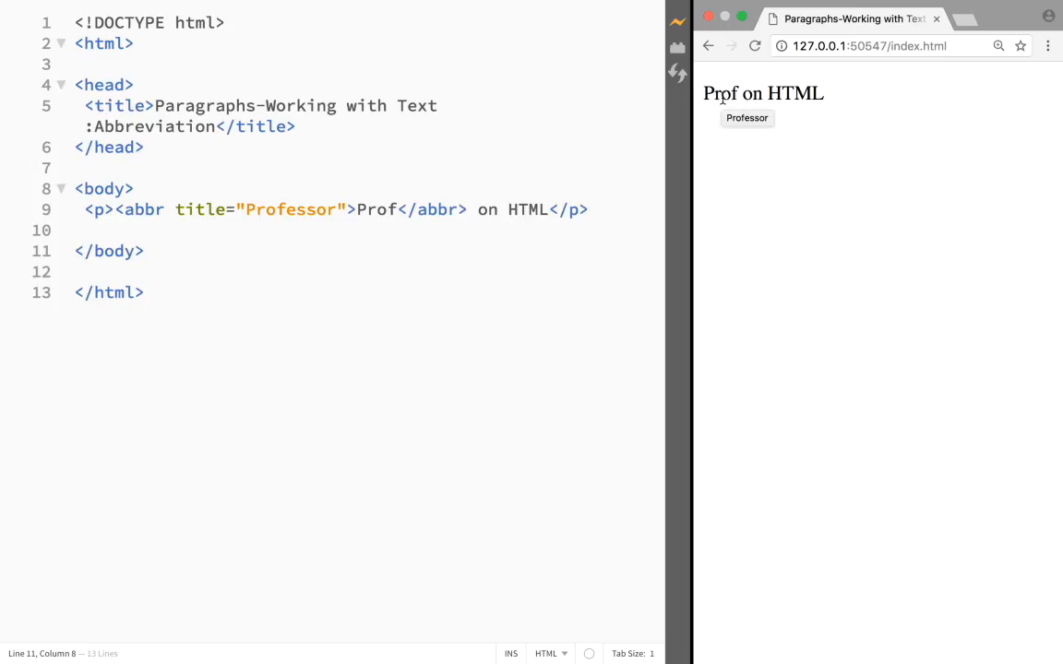
pyautogui.click(145, 251)
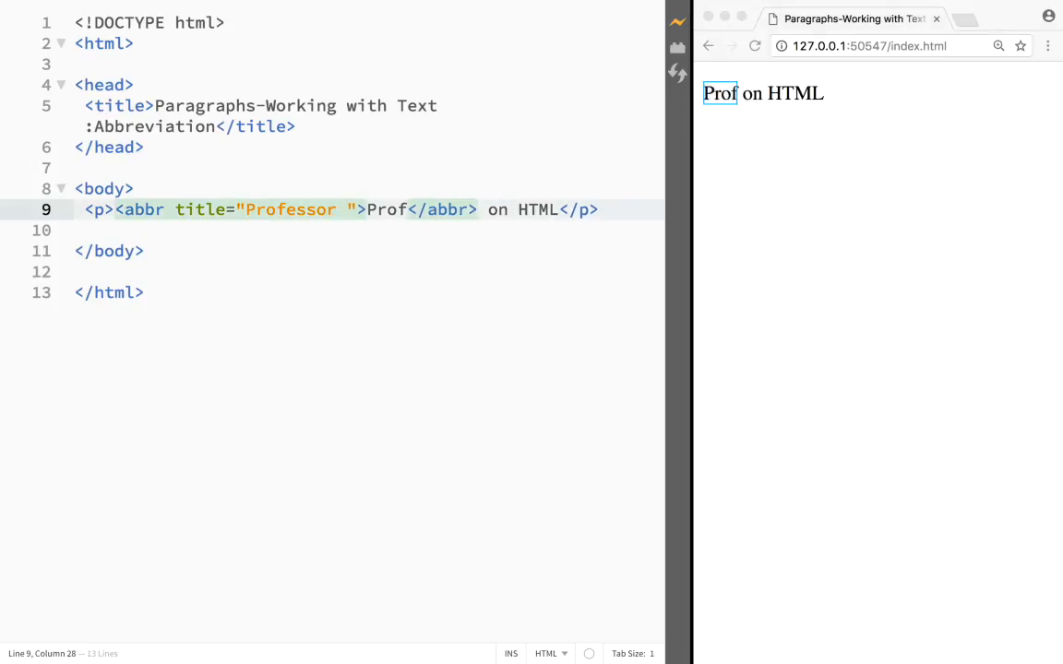
# Step: Extend the abbr title to 'Professor is the best ever'
pyautogui.write('is the best')
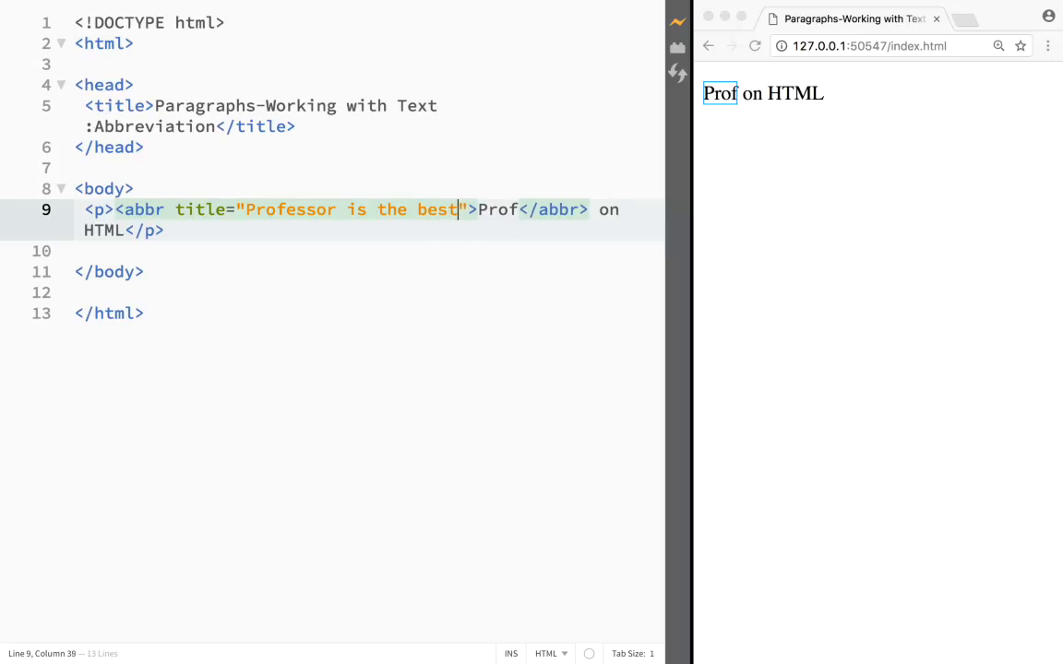
pyautogui.write('ever')
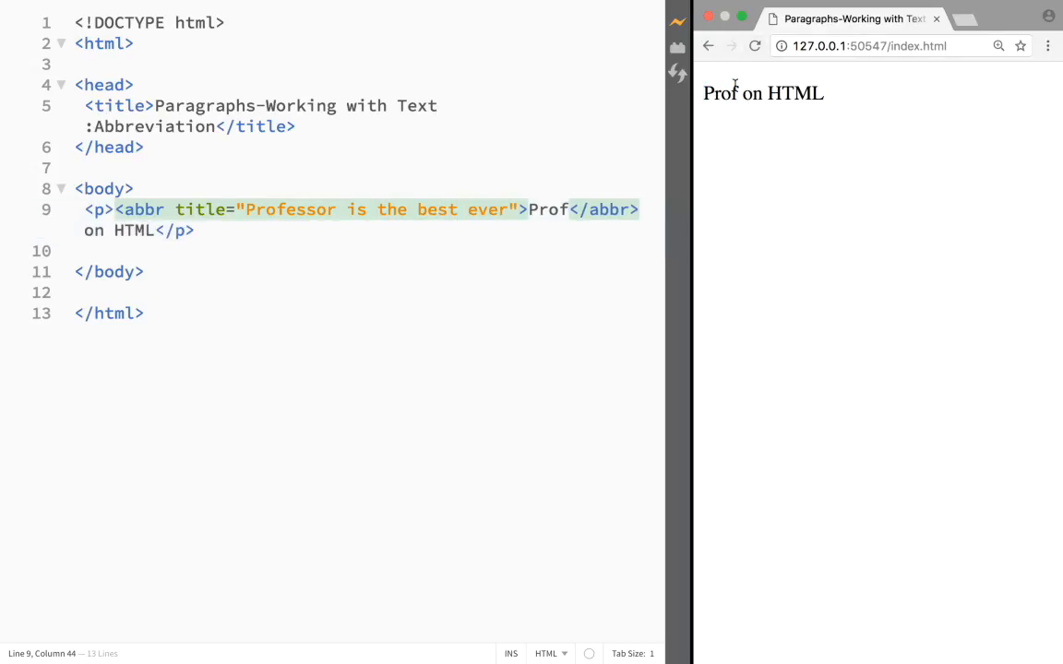
pyautogui.moveTo(720, 93)
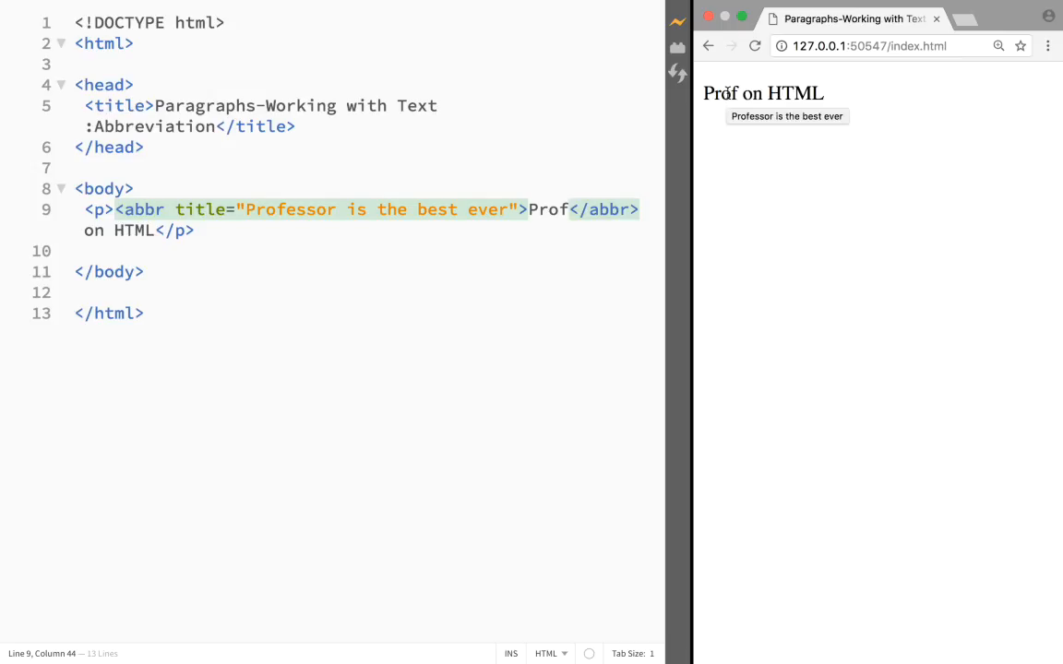
pyautogui.moveTo(761, 122)
pyautogui.write('<p')
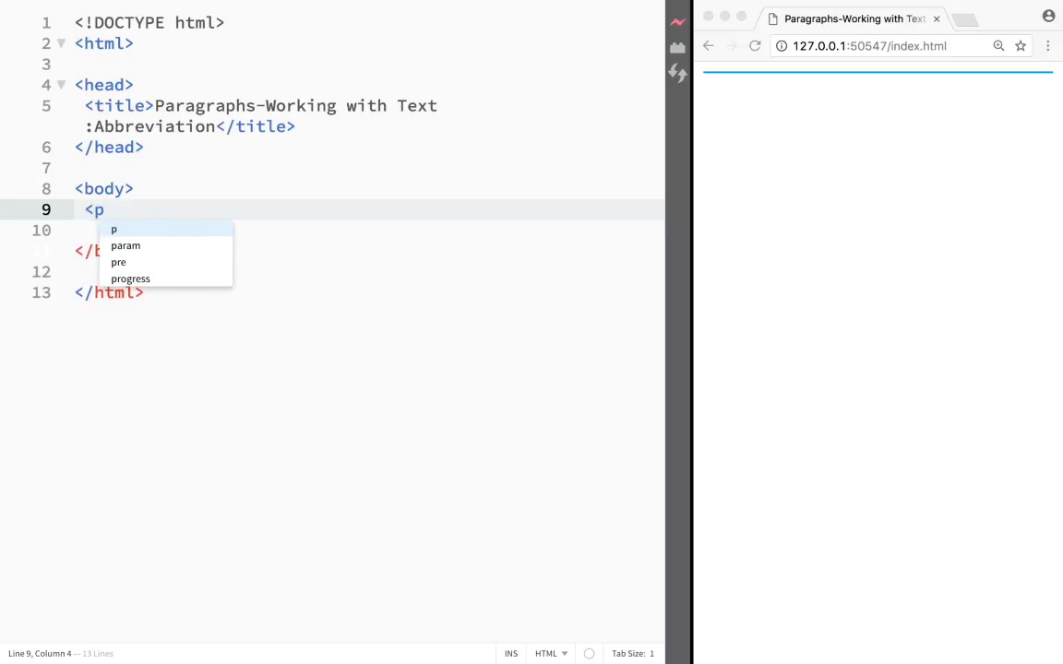
# Step: Replace the abbr paragraph with a new <p> reading 'I am the best'
pyautogui.write('>I am</p>')
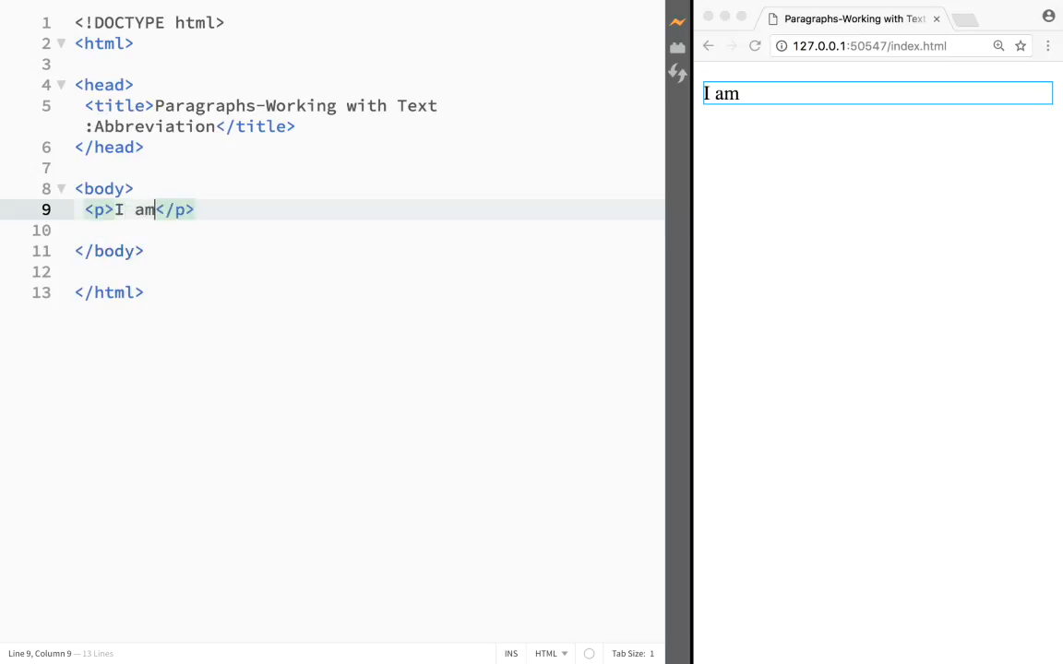
pyautogui.write('the best')
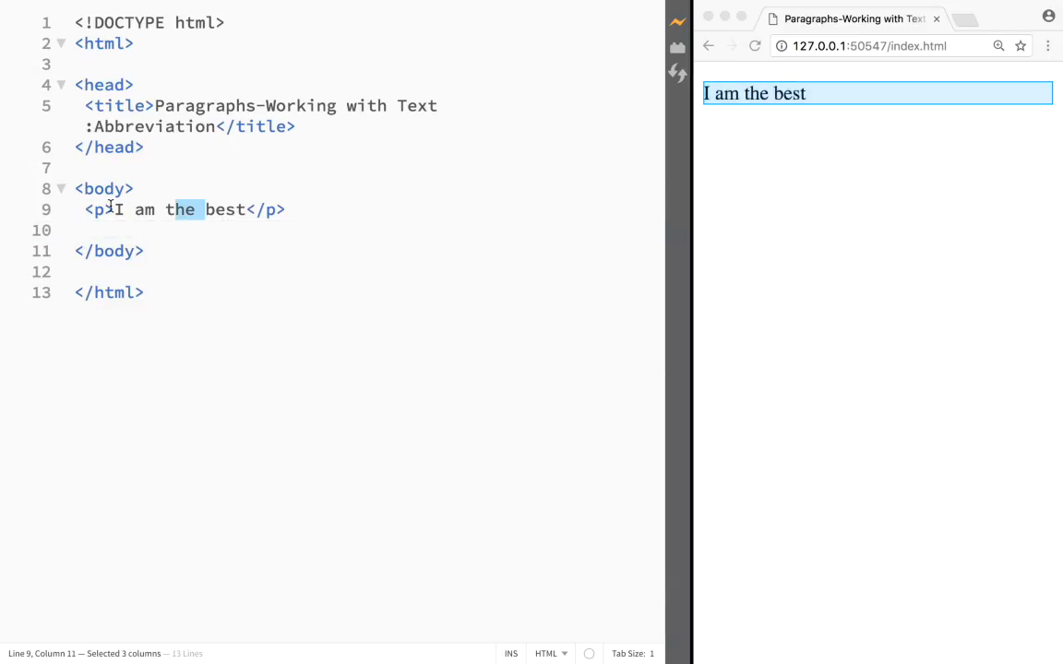
# Step: Give the <p> tag title="this is the best paragraph ever"
pyautogui.write('title="')
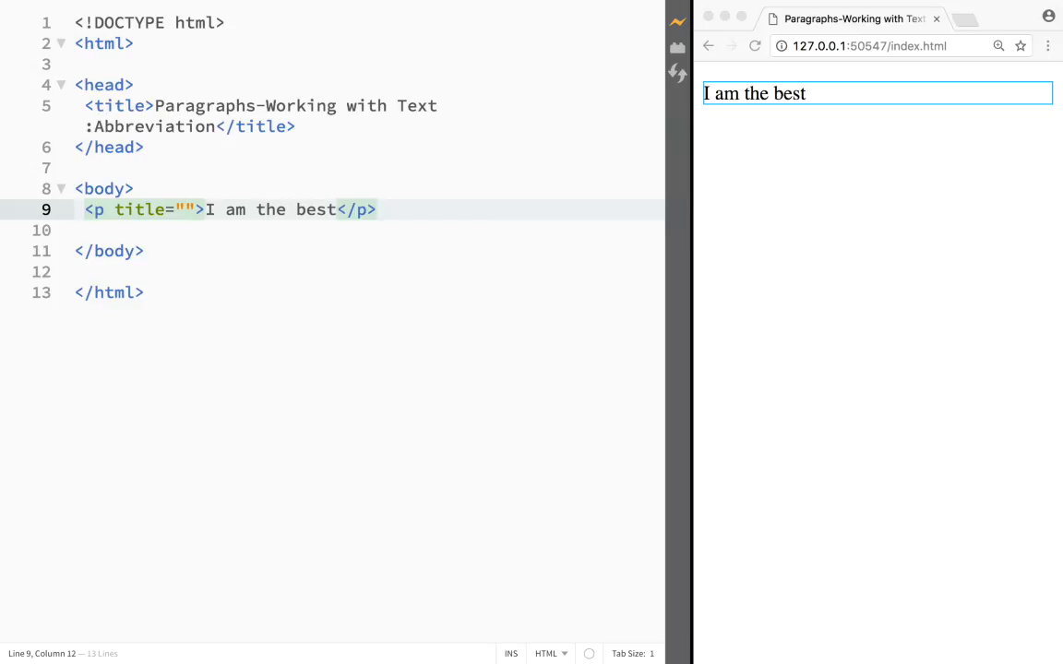
pyautogui.write('this is')
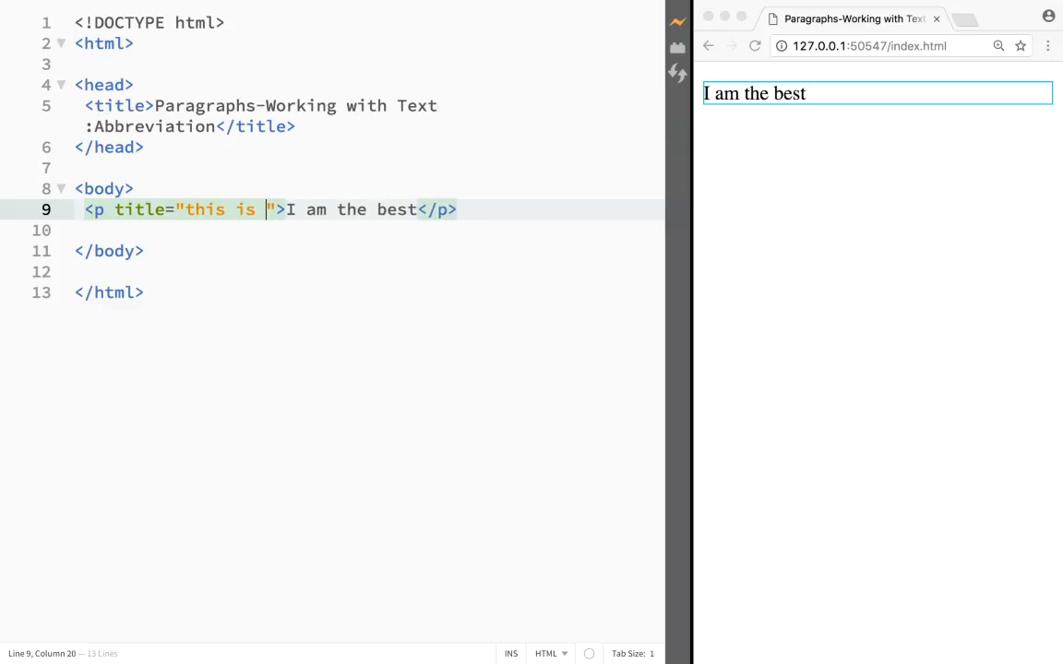
pyautogui.write('the best')
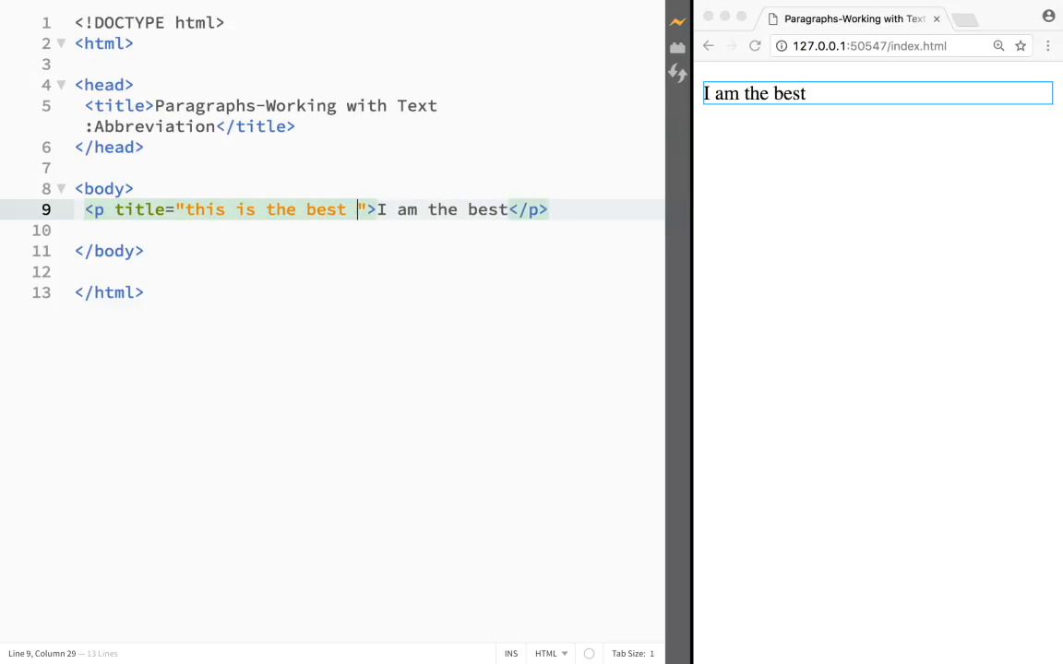
pyautogui.write('paragraph')
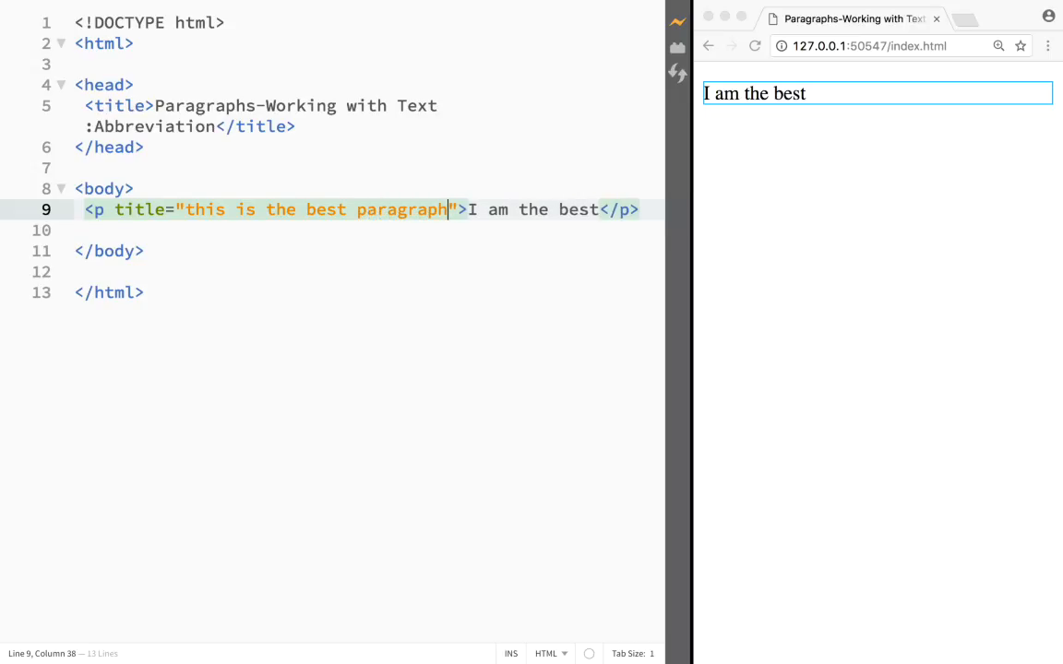
pyautogui.write('ever')
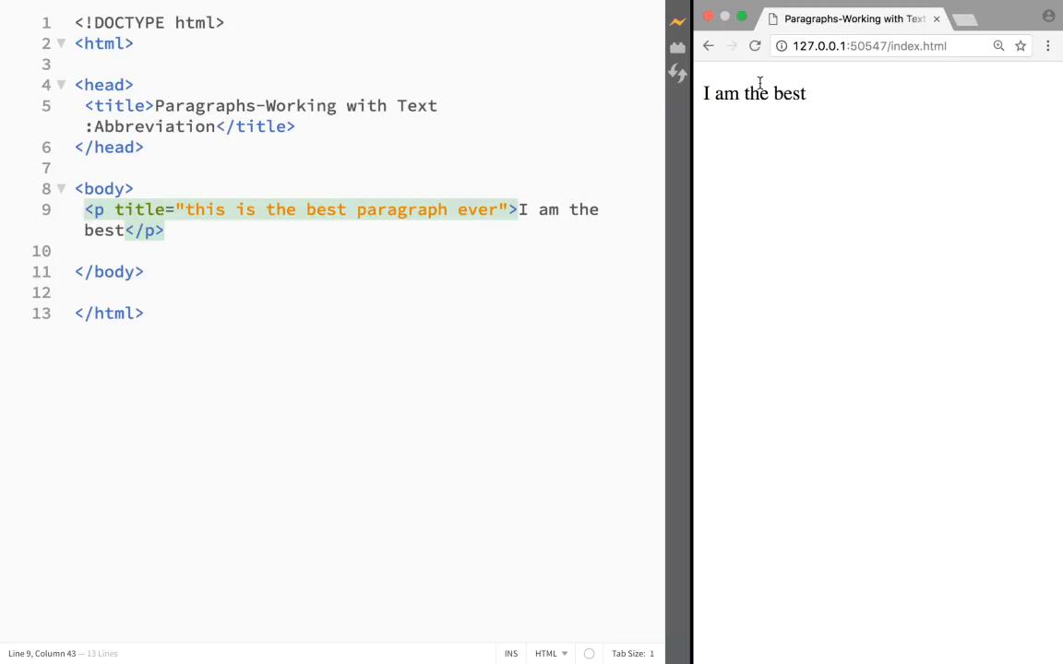
pyautogui.moveTo(754, 93)
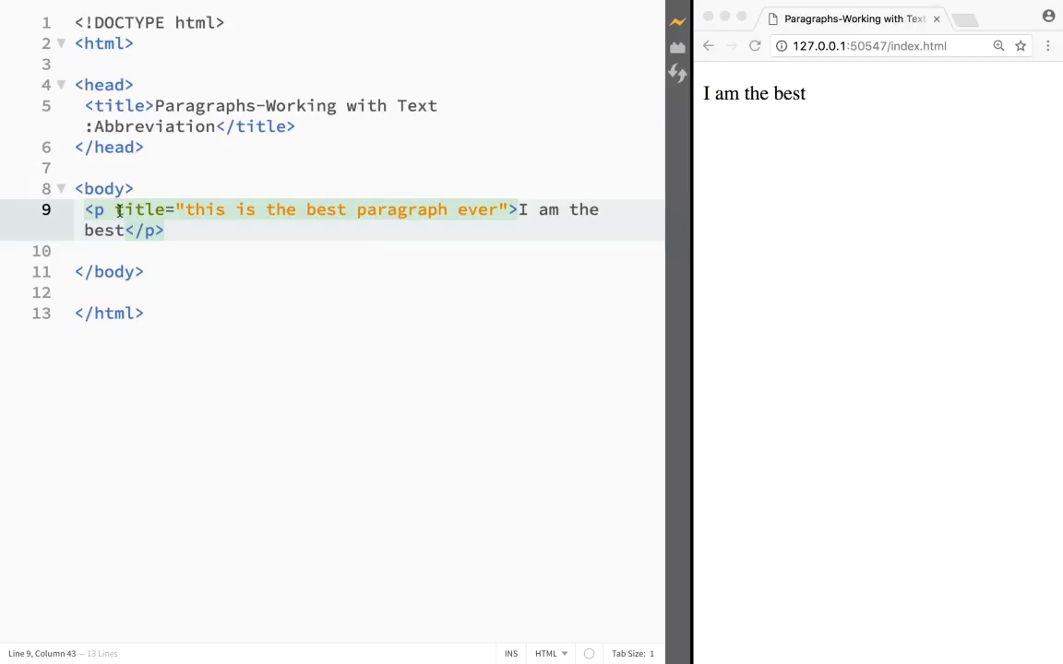
pyautogui.doubleClick(141, 209)
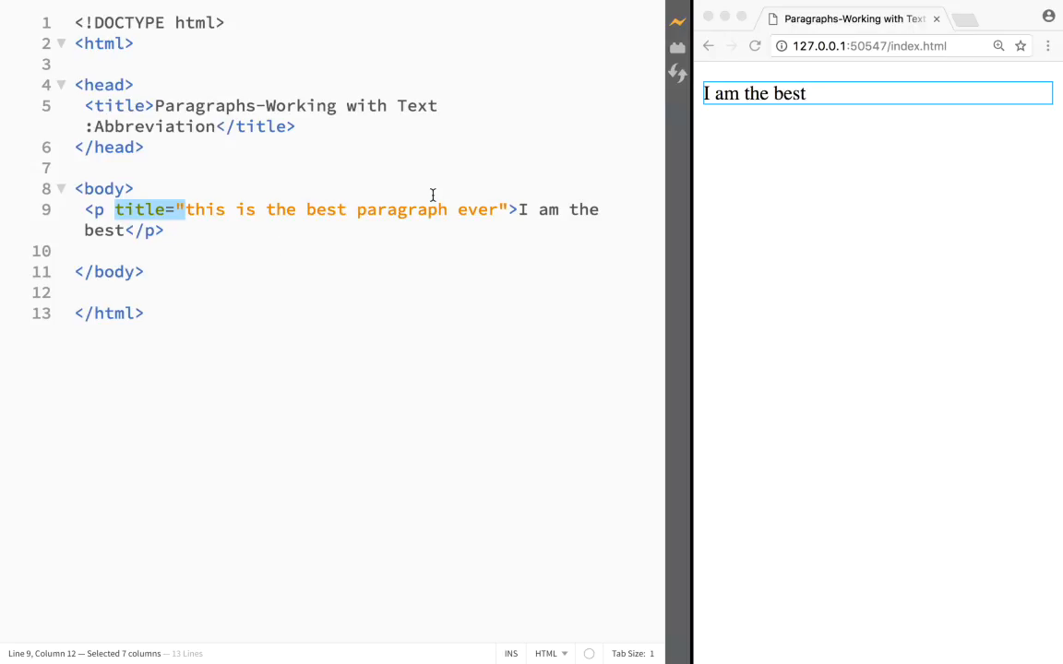
pyautogui.moveTo(499, 196)
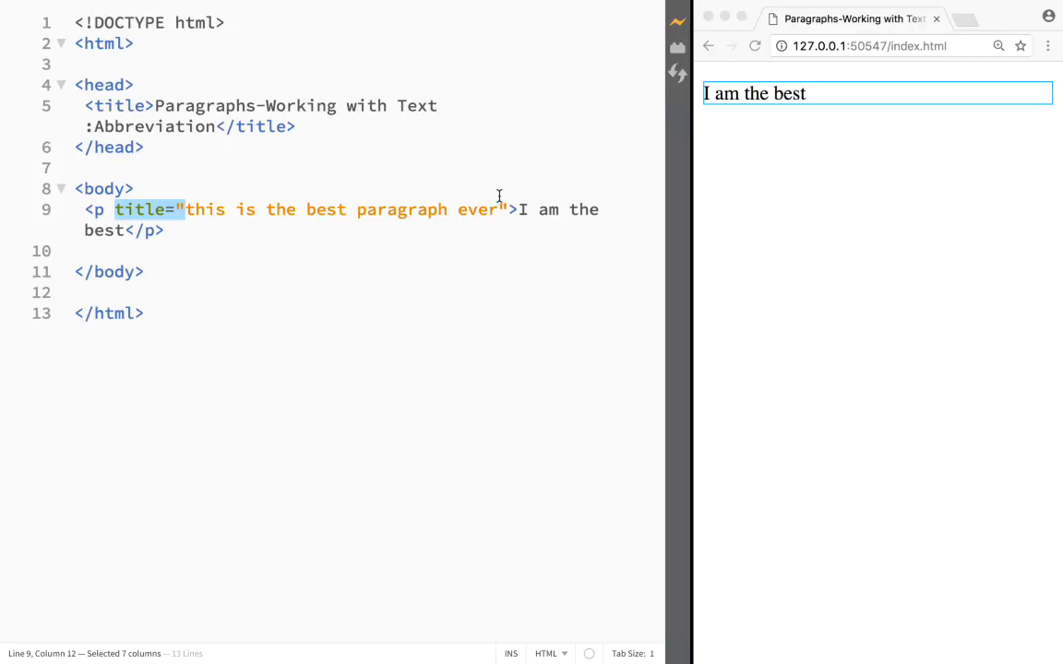
pyautogui.moveTo(403, 207)
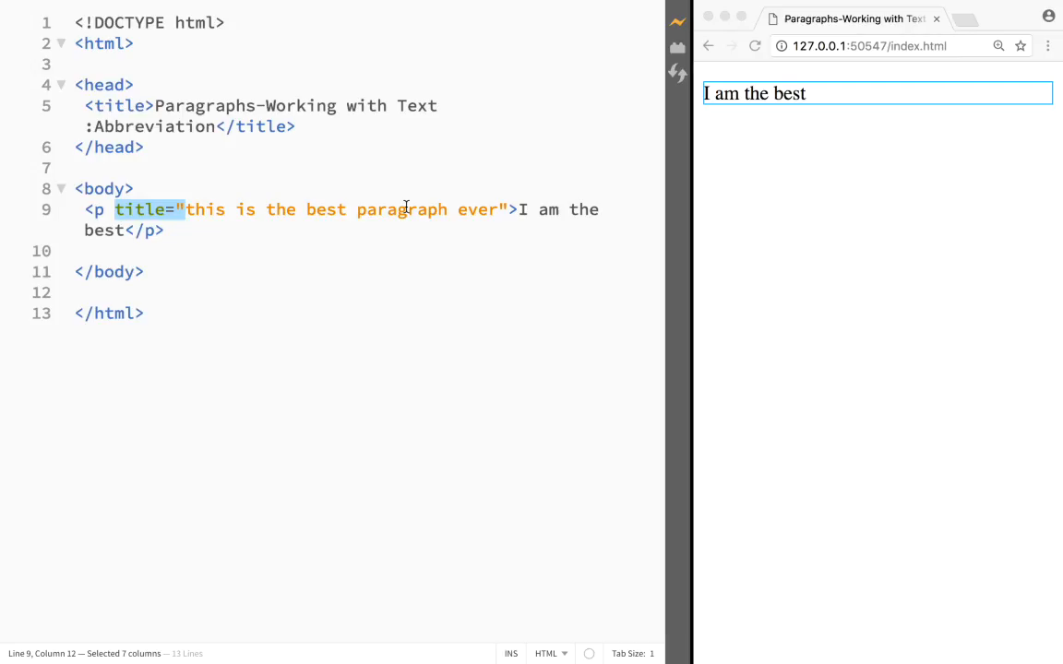
pyautogui.moveTo(420, 222)
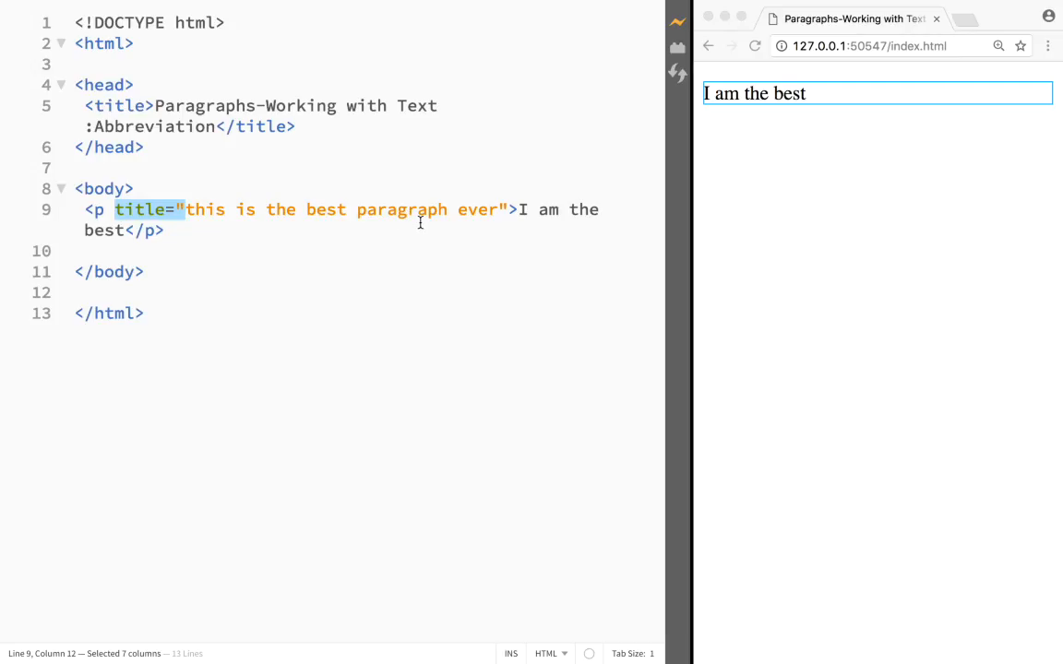